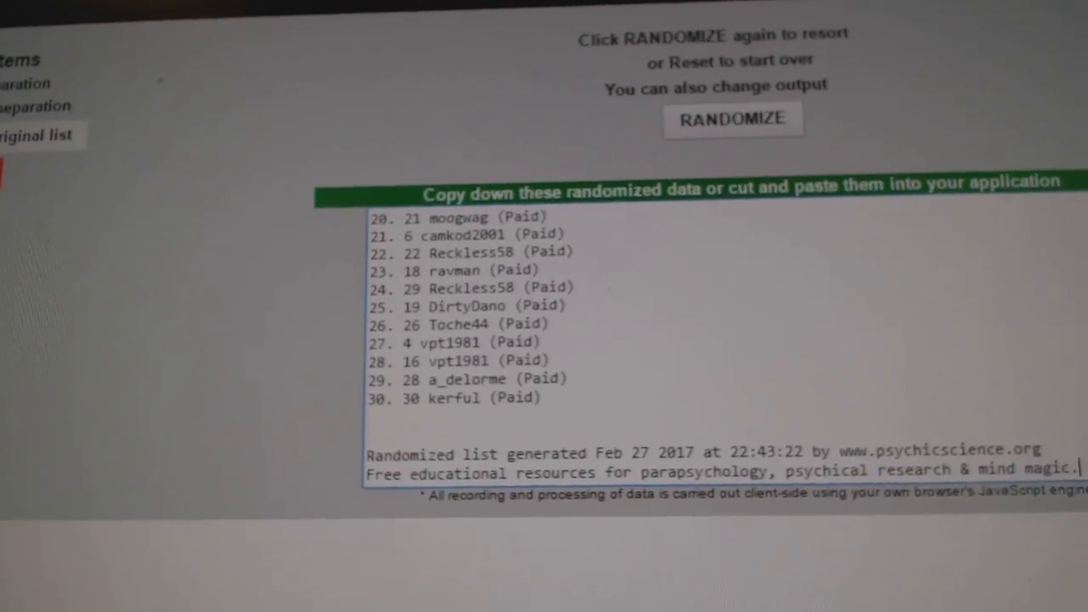
# Randomize the 30 participant names twice to get a fresh shuffled order
pyautogui.click(732, 119)
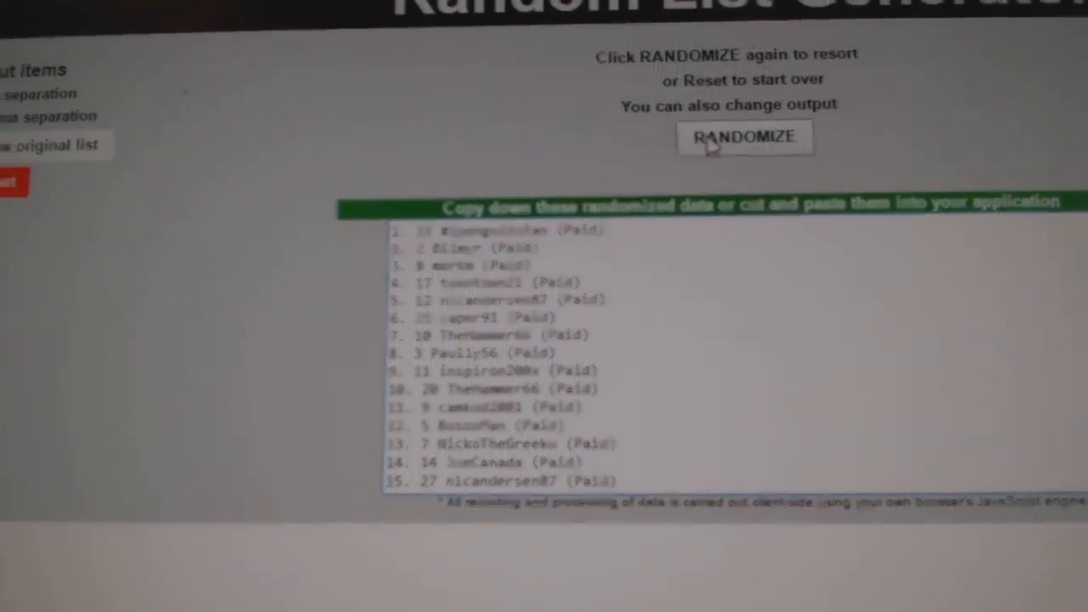
pyautogui.click(743, 137)
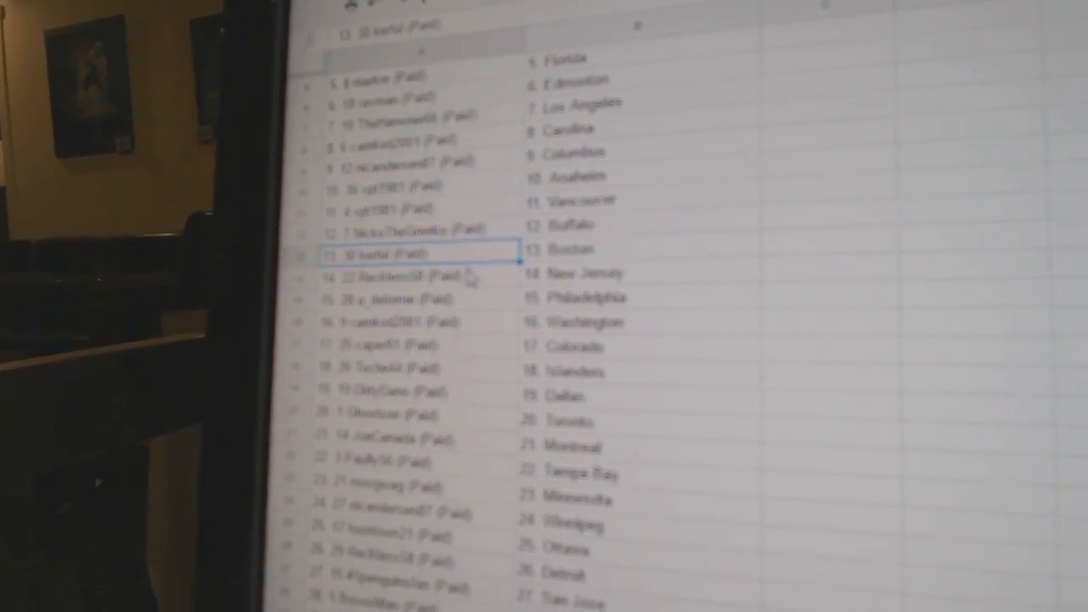
pyautogui.scroll(-3)
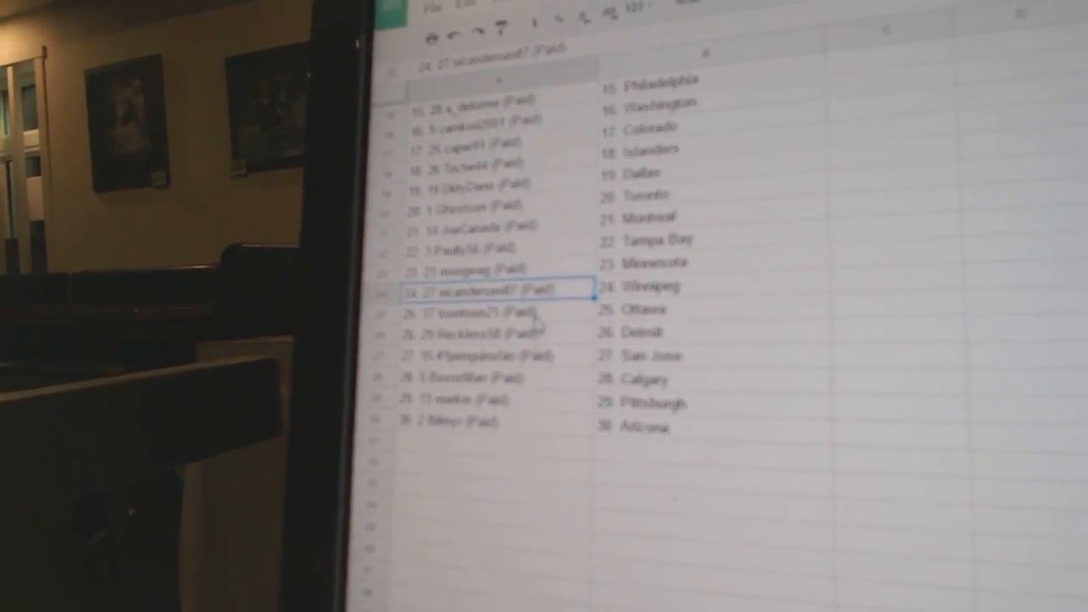
pyautogui.scroll(-3)
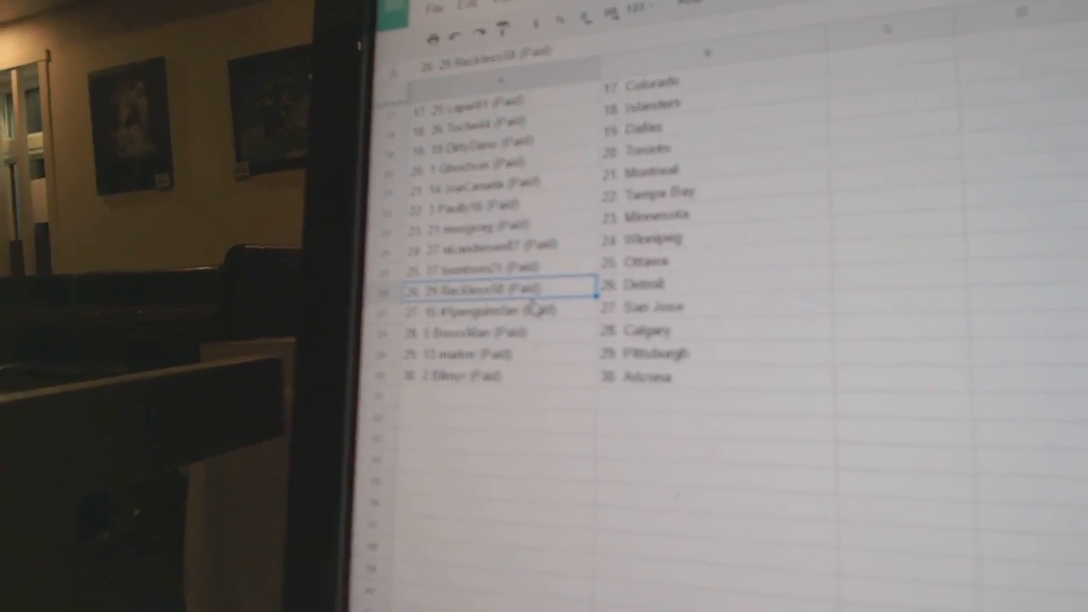